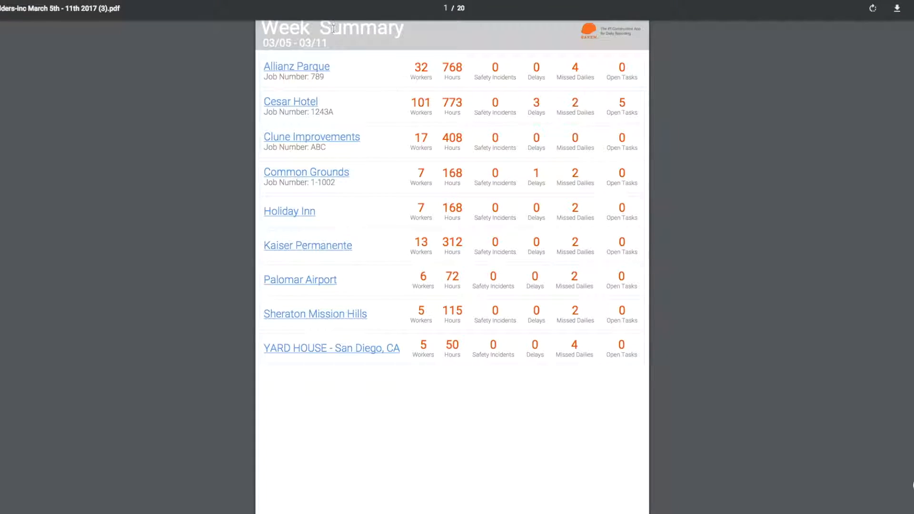
Step: Jump to the Cesar Hotel project page and scroll through its stats, manpower, weather and daily photos
{"action": "left_click", "coordinate": [290, 102]}
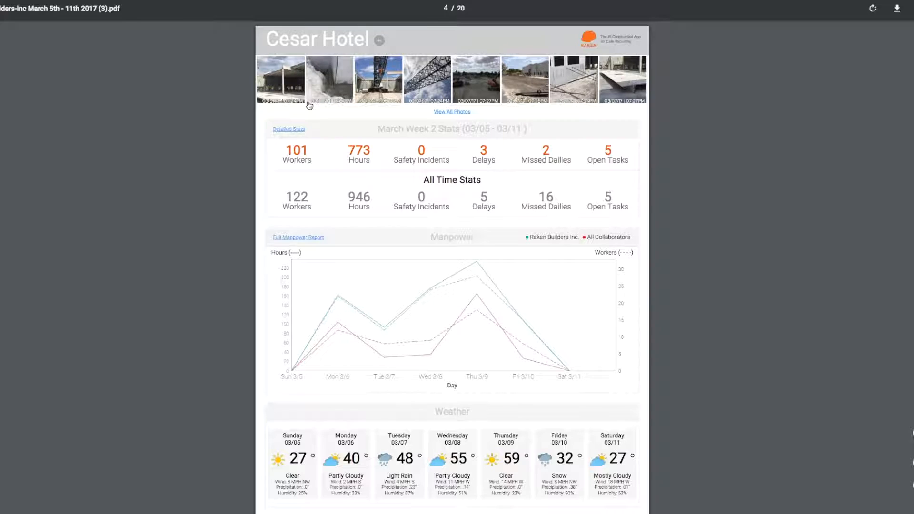
{"action": "scroll", "scroll_direction": "up", "scroll_amount": 3}
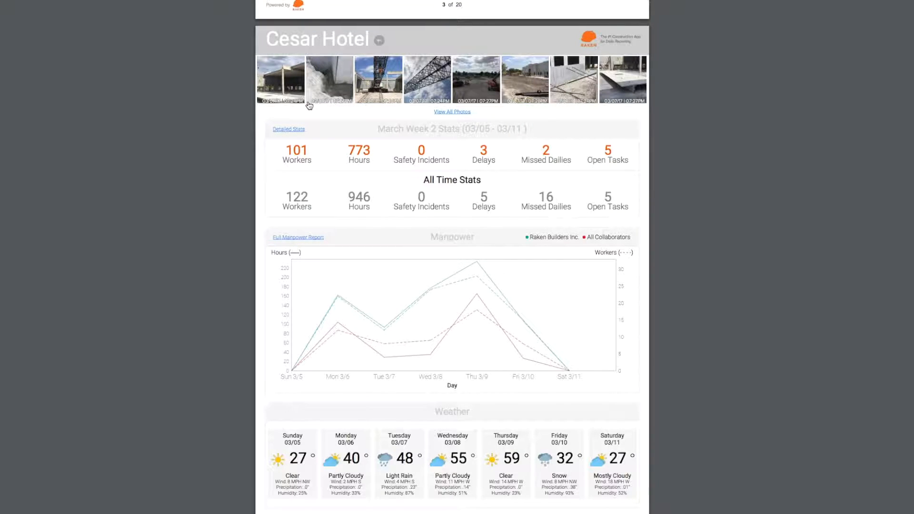
{"action": "scroll", "scroll_direction": "down", "scroll_amount": 3}
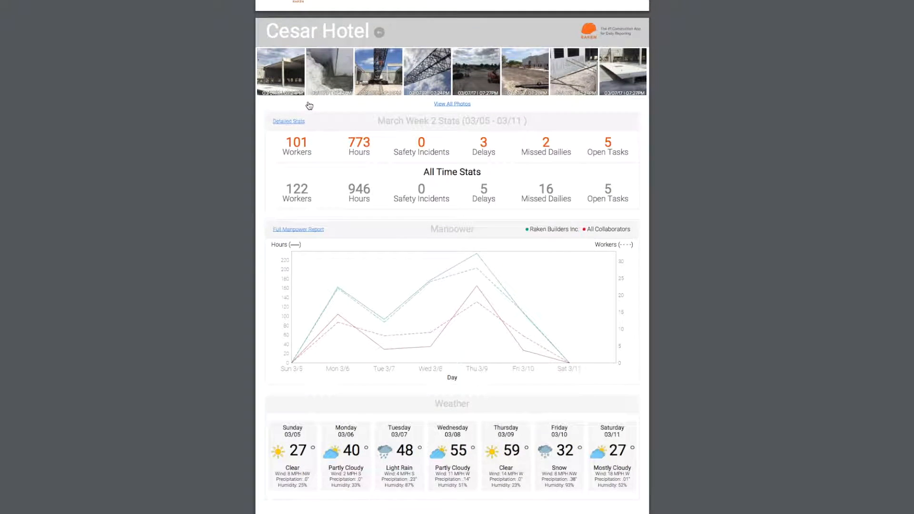
{"action": "scroll", "scroll_direction": "down", "scroll_amount": 3}
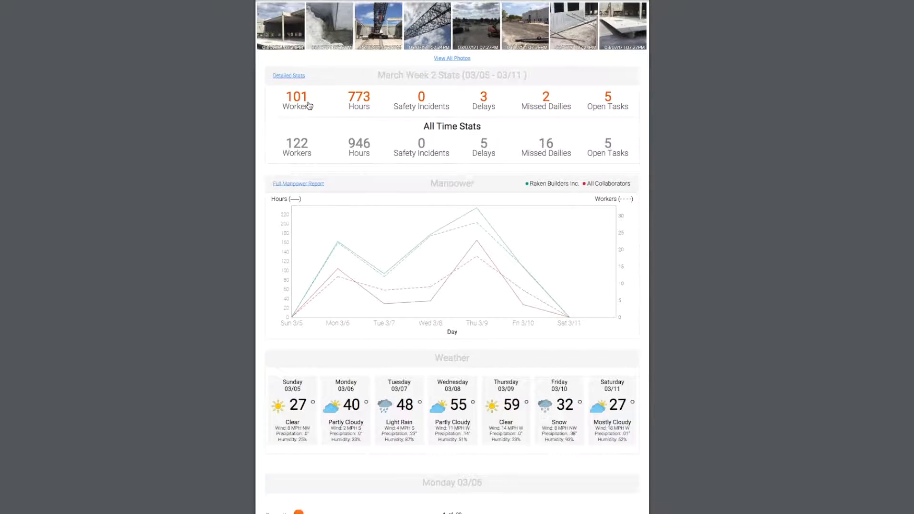
{"action": "scroll", "scroll_direction": "down", "scroll_amount": 3}
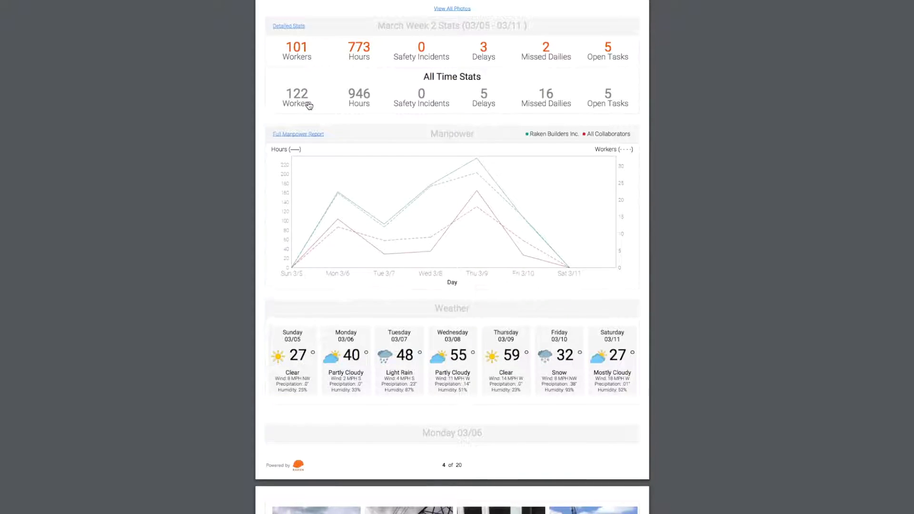
{"action": "scroll", "scroll_direction": "down", "scroll_amount": 3}
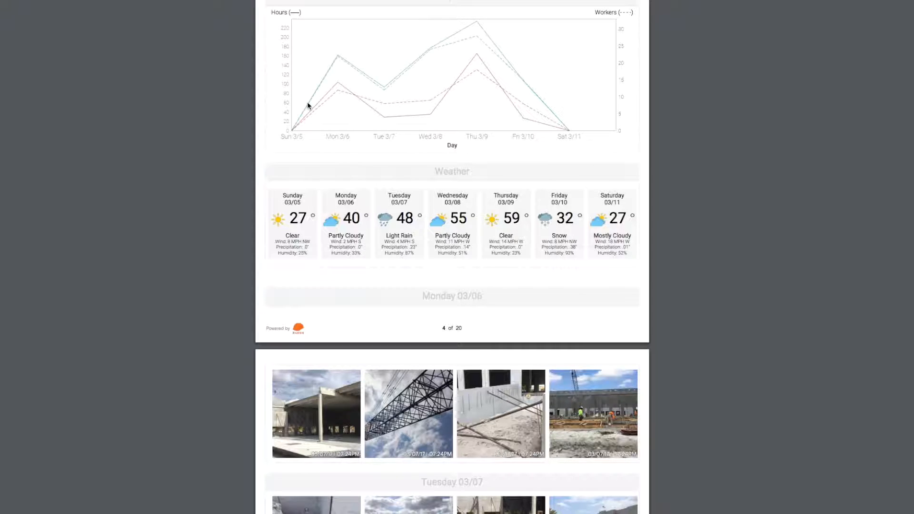
Step: Scroll through the Monday–Wednesday photo galleries down to the Detailed Stats company table on page 5
{"action": "scroll", "scroll_direction": "down", "scroll_amount": 3}
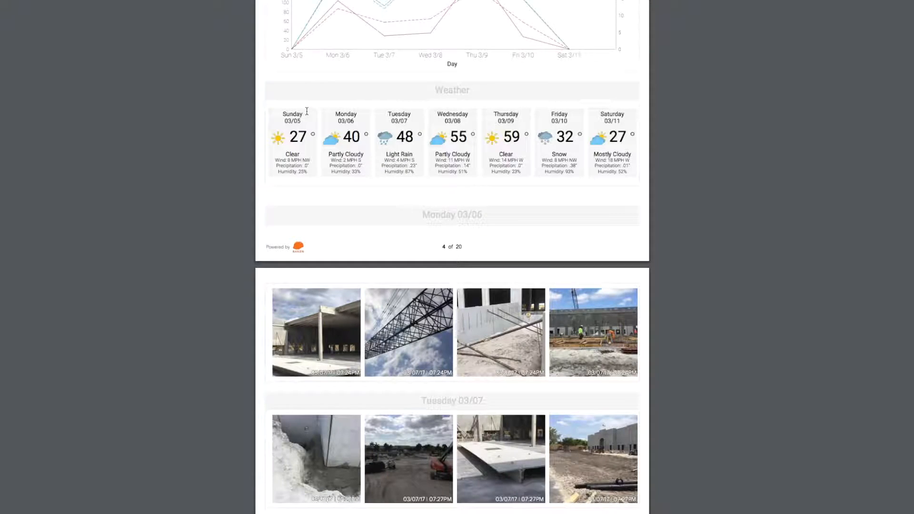
{"action": "scroll", "scroll_direction": "down", "scroll_amount": 3}
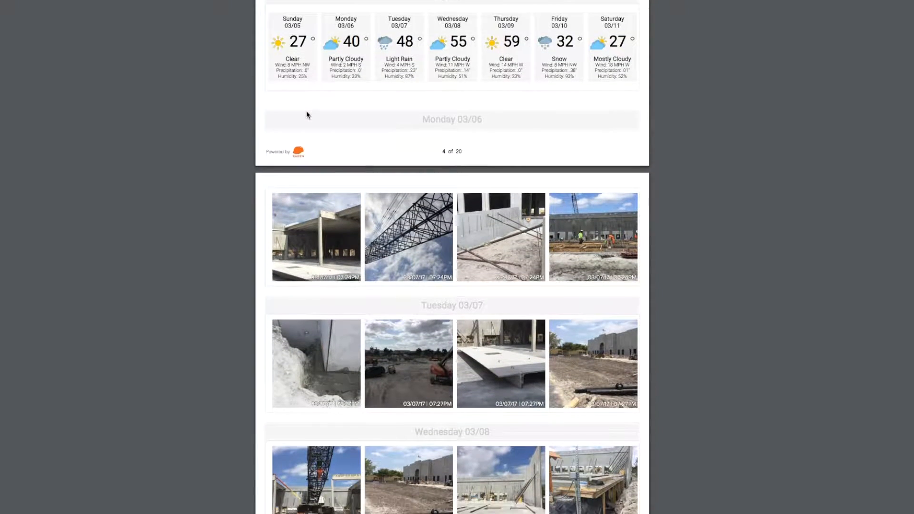
{"action": "scroll", "scroll_direction": "down", "scroll_amount": 3}
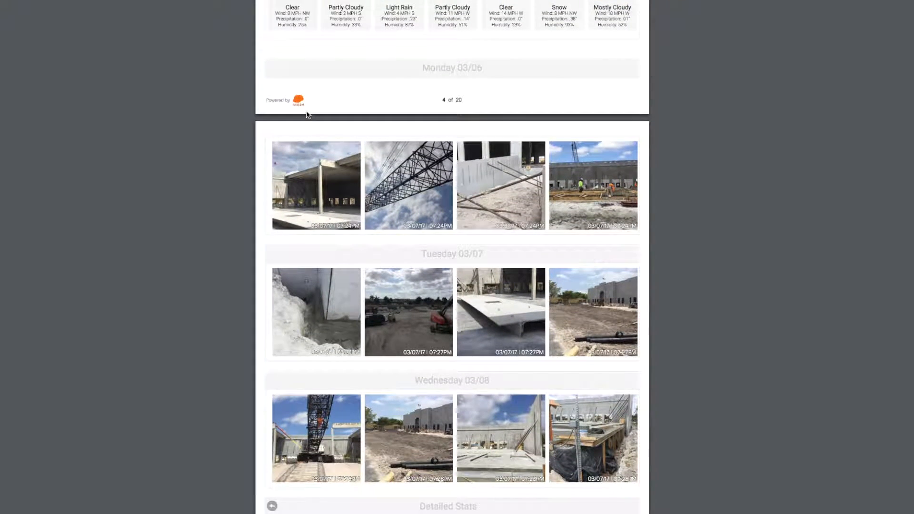
{"action": "scroll", "scroll_direction": "down", "scroll_amount": 3}
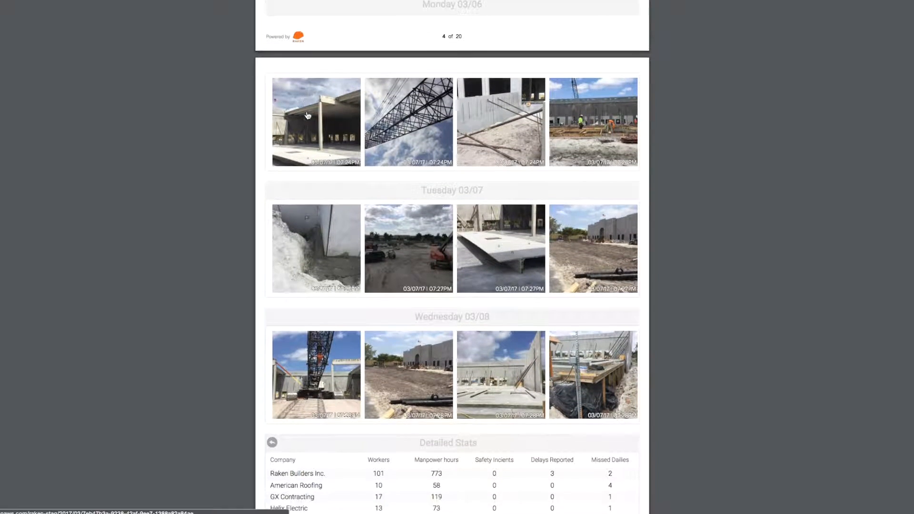
{"action": "scroll", "scroll_direction": "down", "scroll_amount": 3}
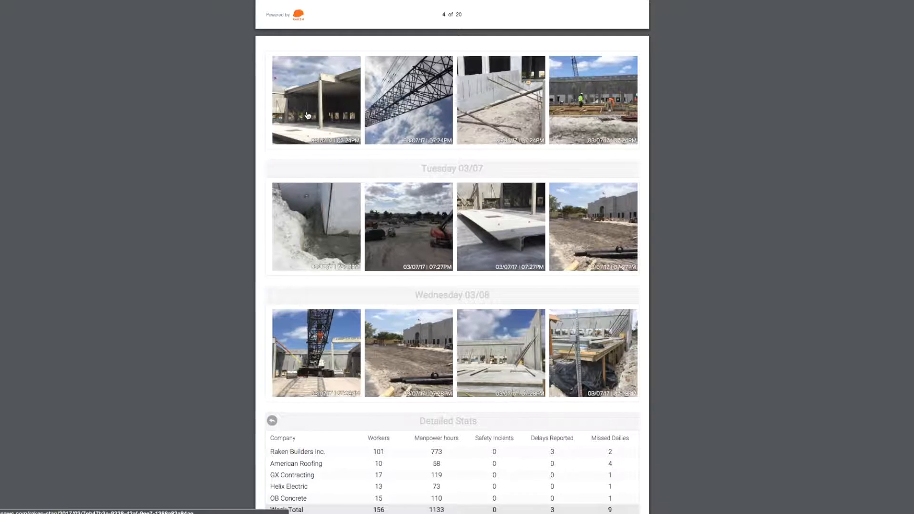
{"action": "scroll", "scroll_direction": "down", "scroll_amount": 3}
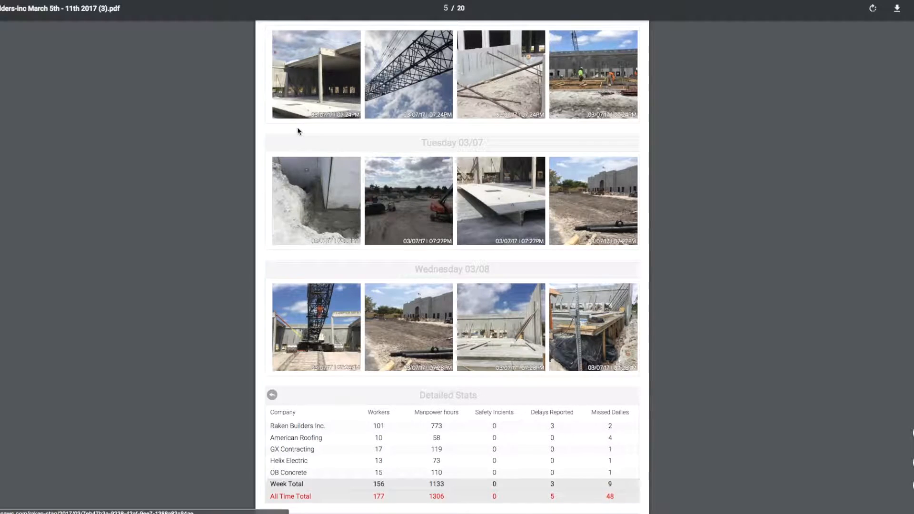
Step: Scroll through the Full Manpower Report, Delays, Missed Dailies and Open Tasks, ending back on the page 1 Week Summary
{"action": "scroll", "scroll_direction": "down", "scroll_amount": 3}
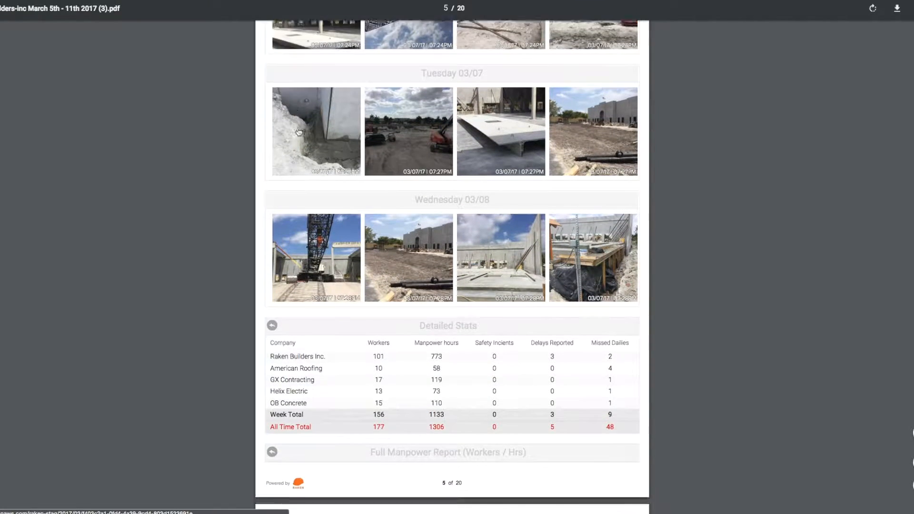
{"action": "scroll", "scroll_direction": "down", "scroll_amount": 3}
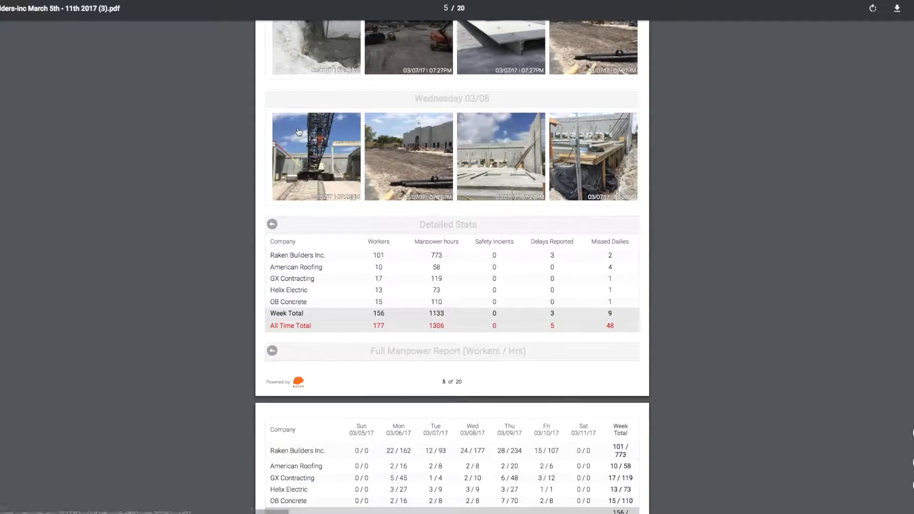
{"action": "scroll", "scroll_direction": "down", "scroll_amount": 3}
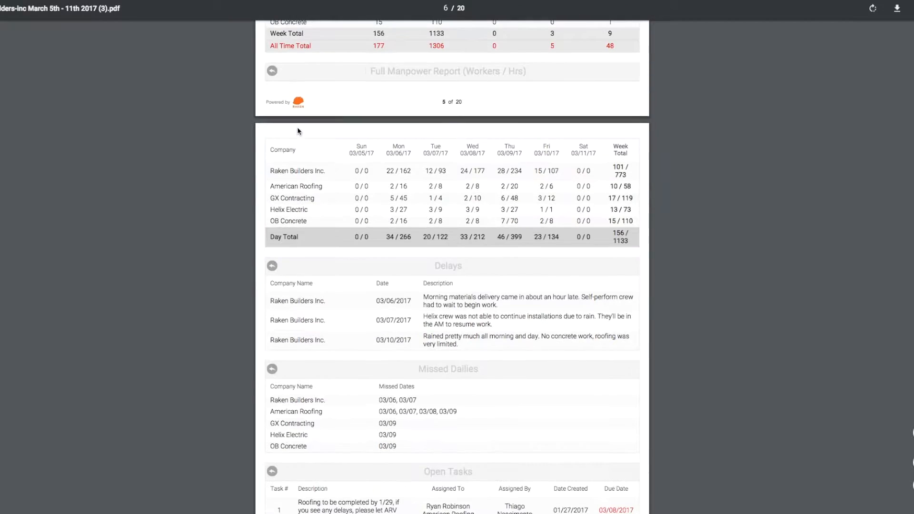
{"action": "scroll", "scroll_direction": "down", "scroll_amount": 3}
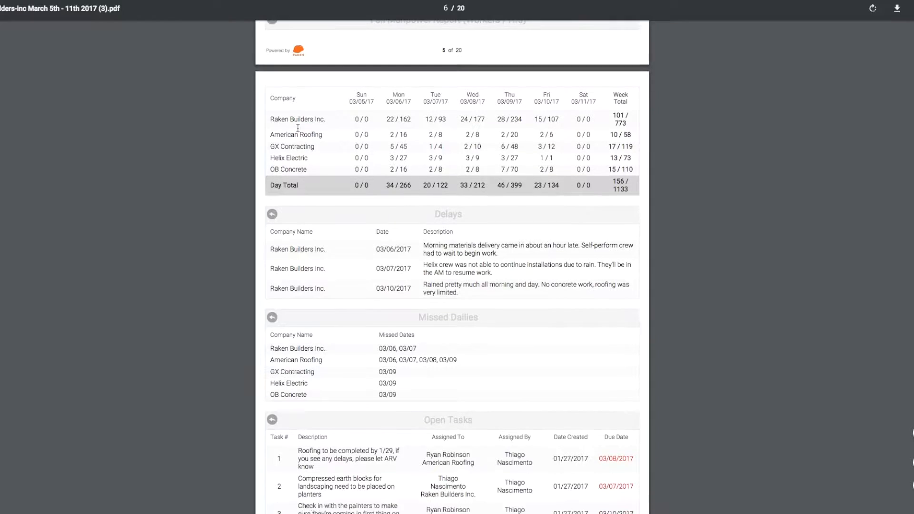
{"action": "scroll", "scroll_direction": "down", "scroll_amount": 3}
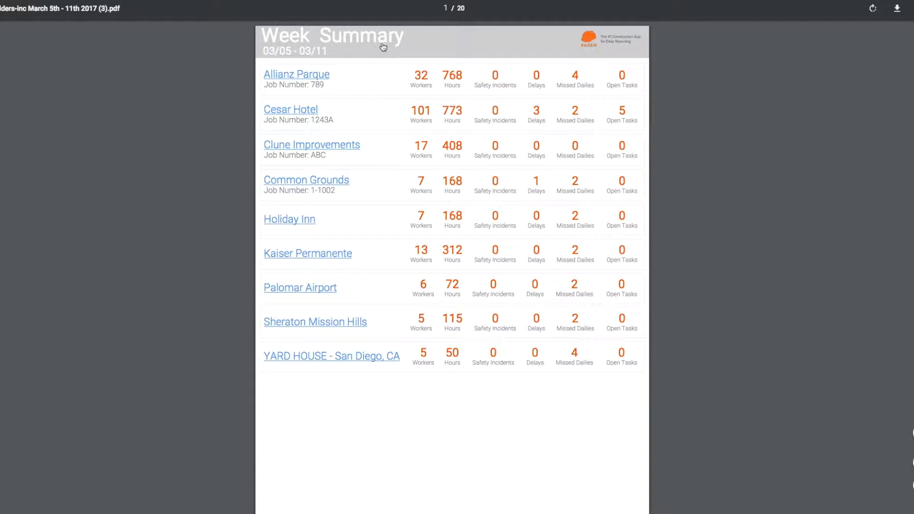
{"action": "mouse_move", "coordinate": [383, 48]}
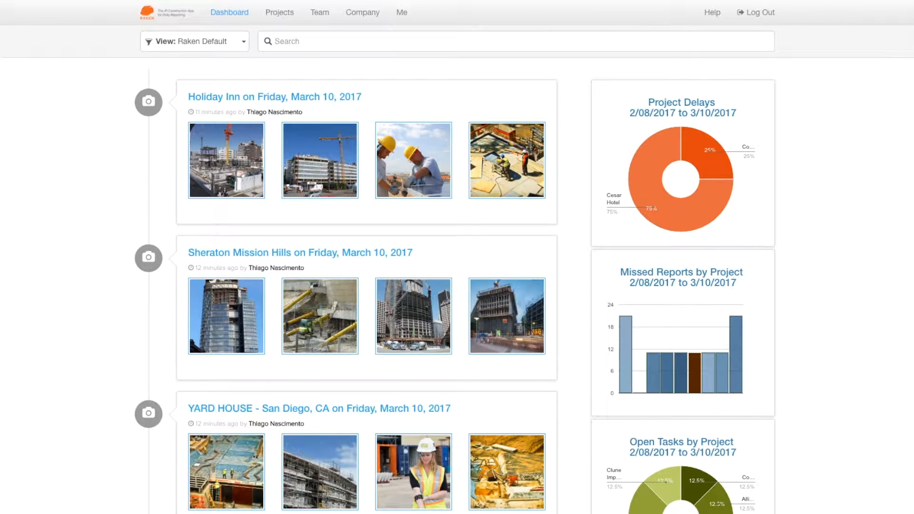
Step: From the Projects page, start a Scheduled Reports project summary via the Project Summaries menu
{"action": "left_click", "coordinate": [283, 12]}
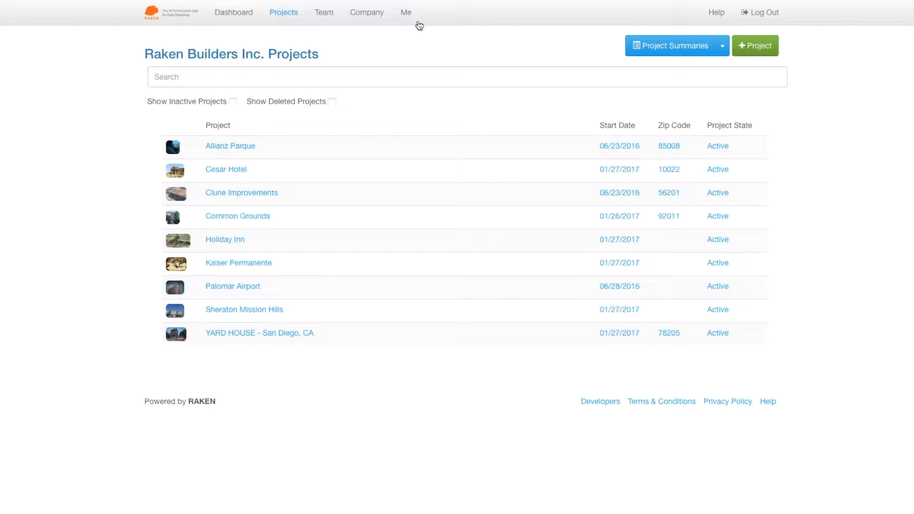
{"action": "left_click", "coordinate": [722, 46]}
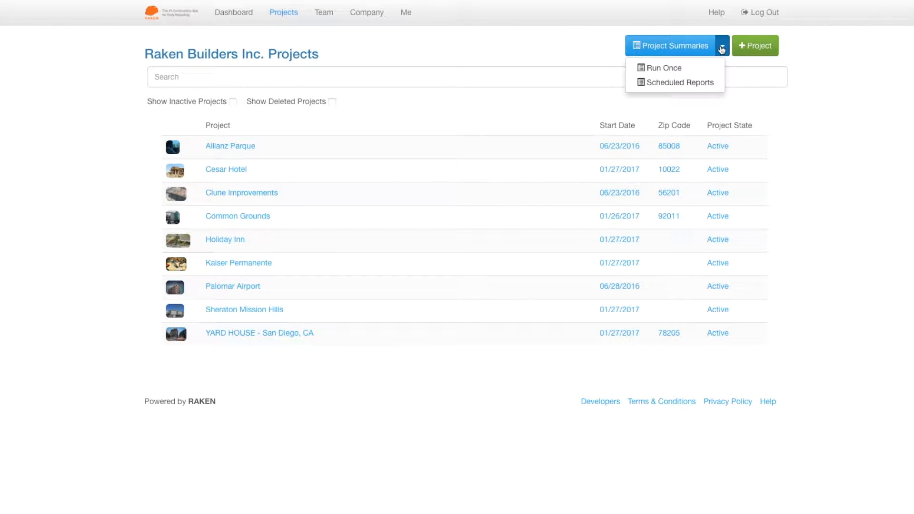
{"action": "left_click", "coordinate": [661, 67]}
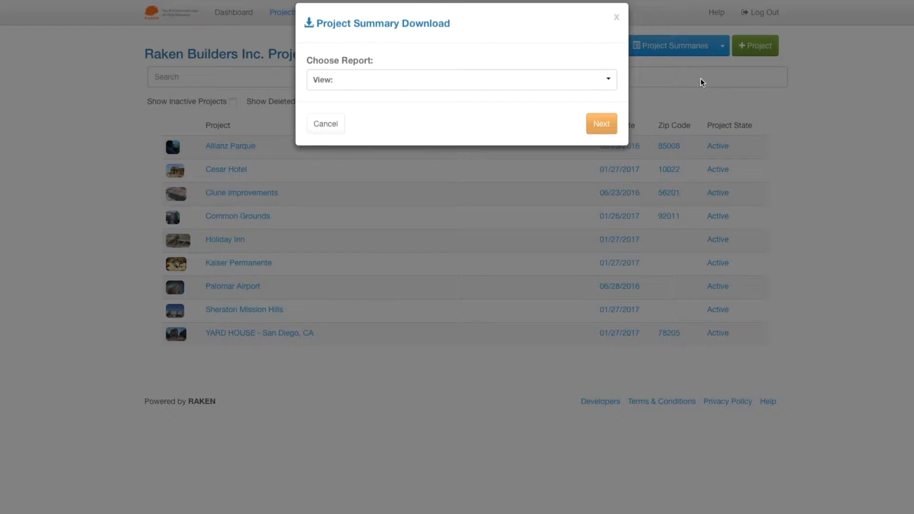
Step: Bring up the saved summary reports list and choose New Summary Report
{"action": "left_click", "coordinate": [460, 80]}
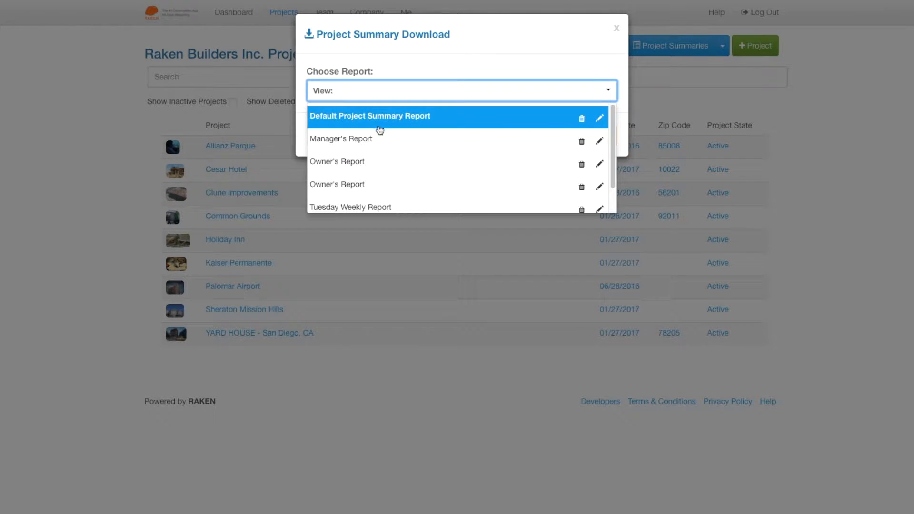
{"action": "scroll", "scroll_direction": "down", "scroll_amount": 3}
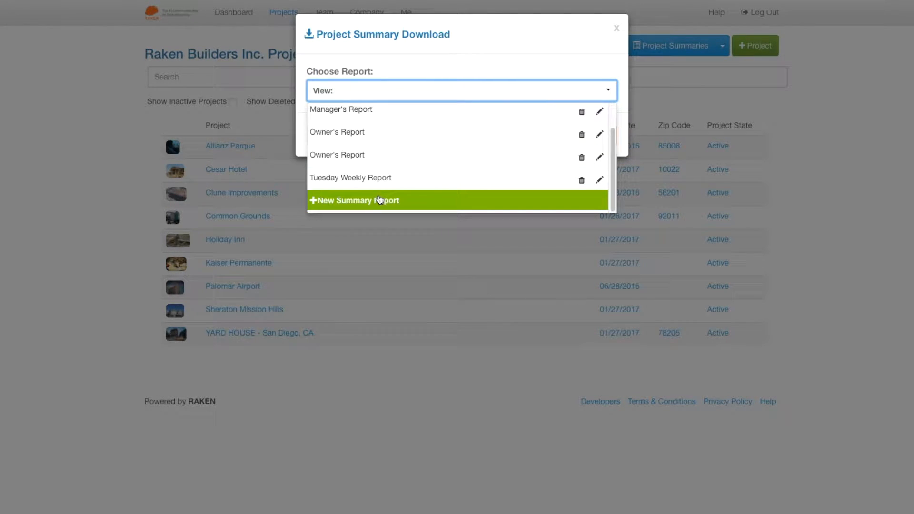
{"action": "left_click", "coordinate": [356, 200]}
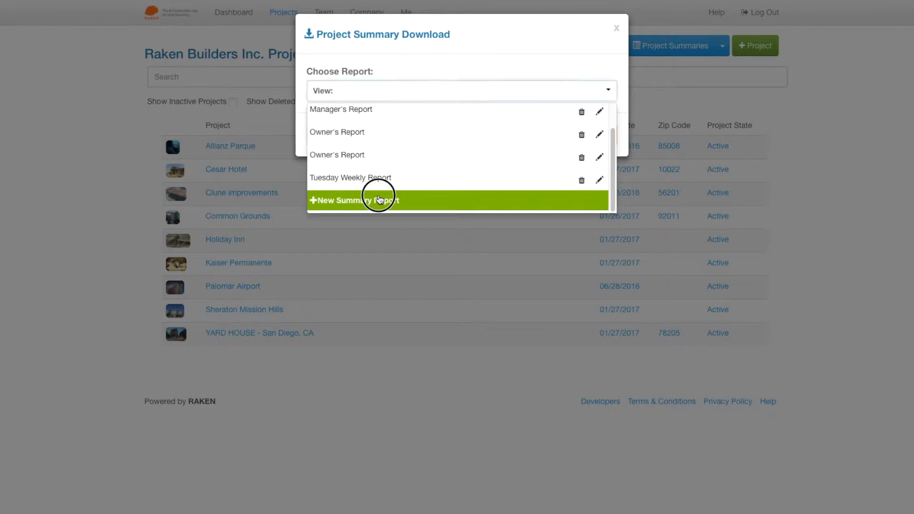
Step: Name the new summary 'Owner's' with recipient email 'hello' and continue to project choices
{"action": "left_click", "coordinate": [354, 200]}
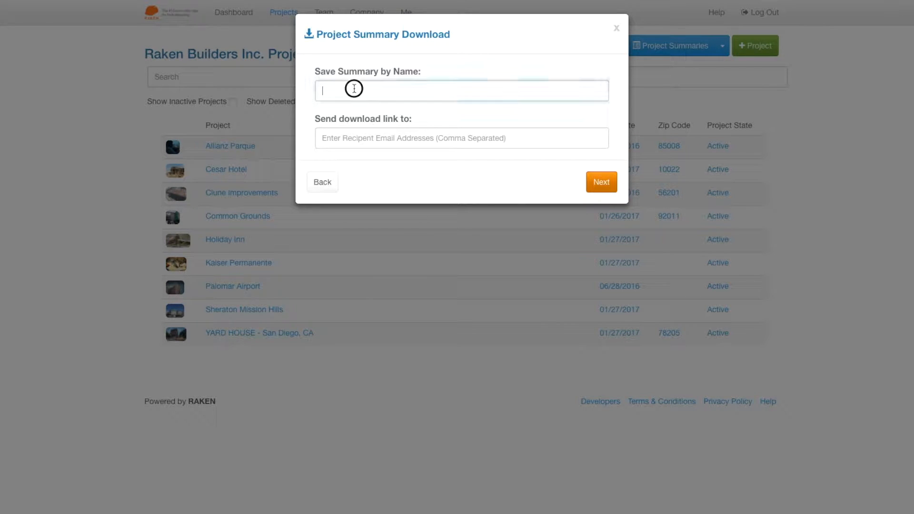
{"action": "type", "text": "Owner's"}
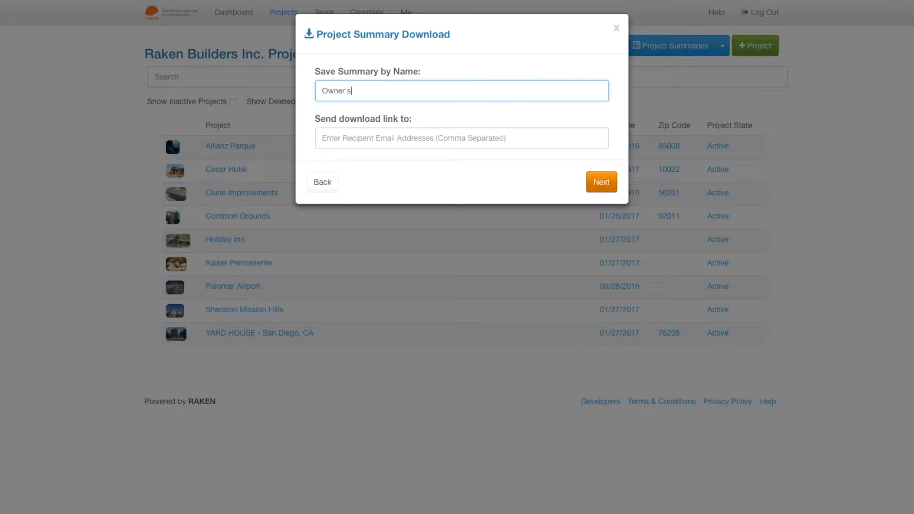
{"action": "type", "text": "hello"}
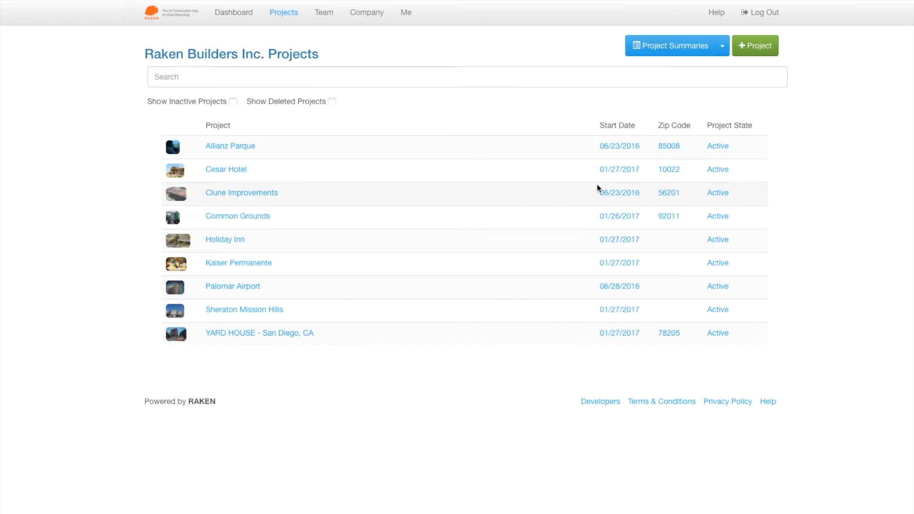
{"action": "left_click", "coordinate": [671, 45]}
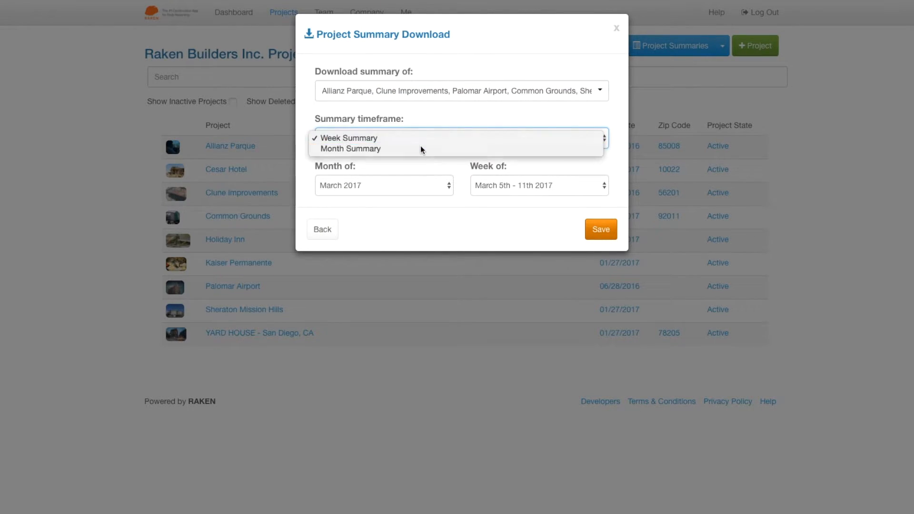
Step: Set the summary timeframe to Month Summary and save the selected projects
{"action": "left_click", "coordinate": [350, 149]}
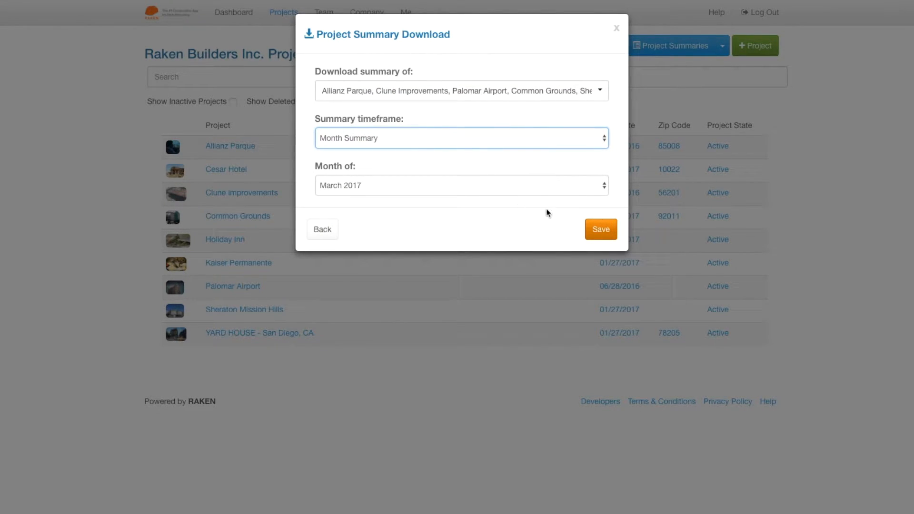
{"action": "left_click", "coordinate": [601, 230]}
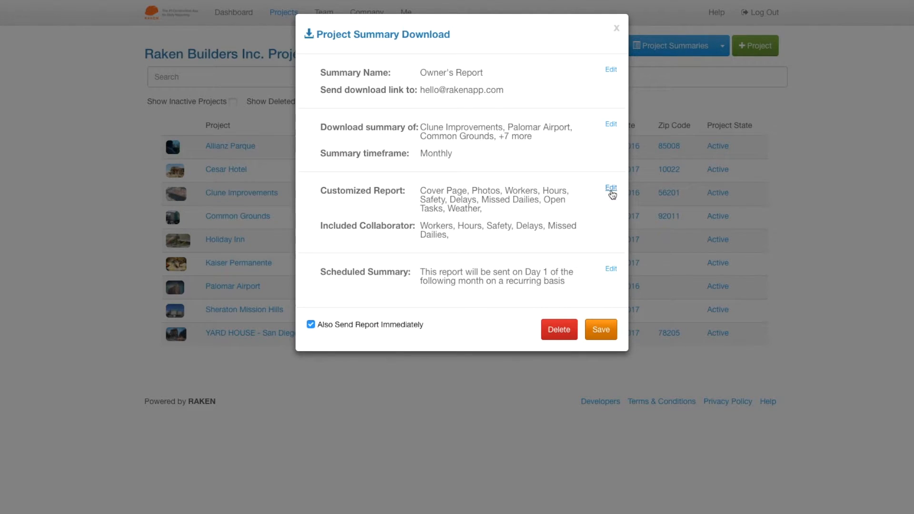
Step: Edit the customized report to exclude Safety, Delays and collaborator data, then save the content
{"action": "left_click", "coordinate": [609, 187]}
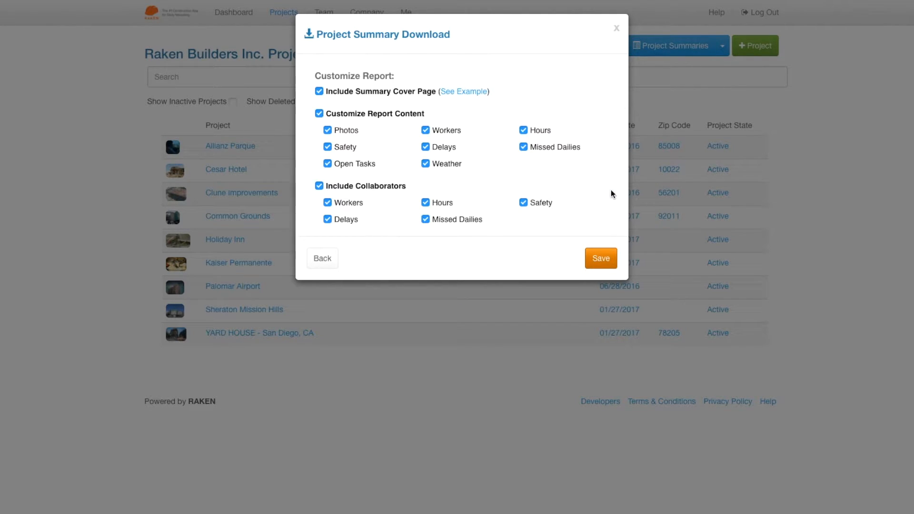
{"action": "mouse_move", "coordinate": [441, 160]}
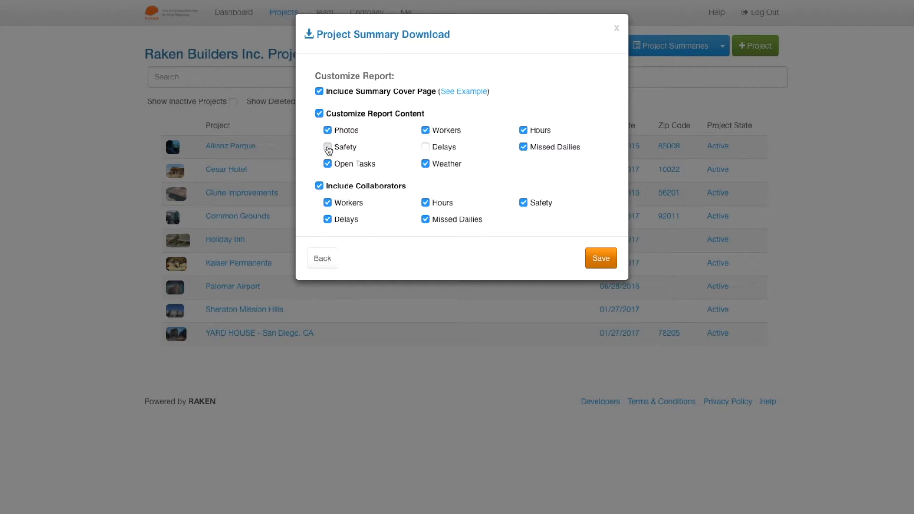
{"action": "left_click", "coordinate": [326, 146]}
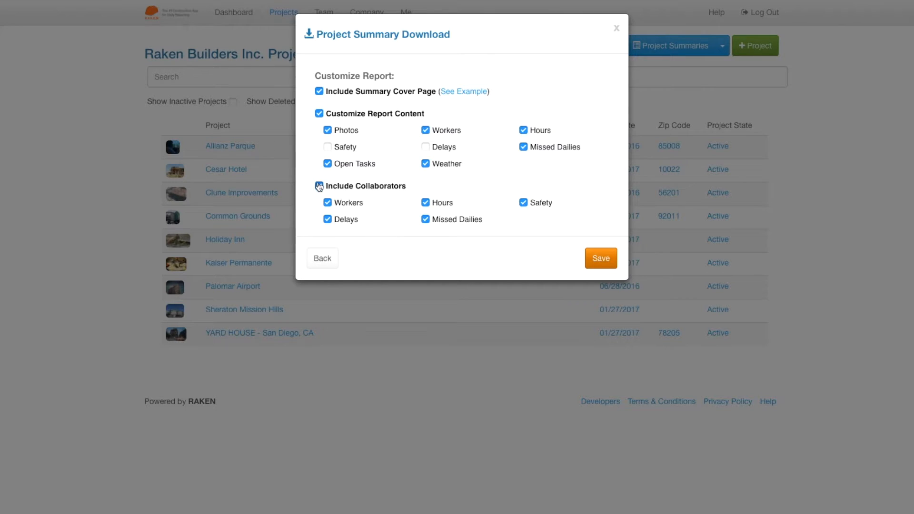
{"action": "left_click", "coordinate": [319, 186]}
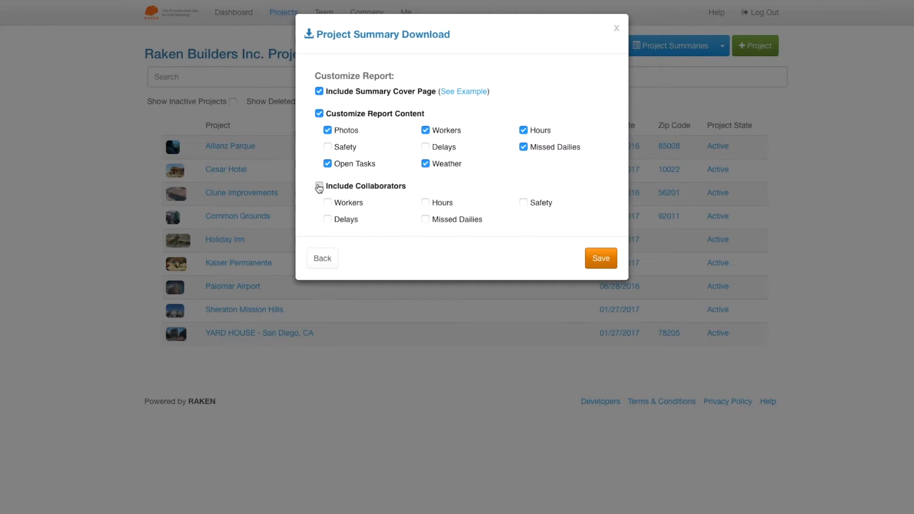
{"action": "left_click", "coordinate": [318, 186]}
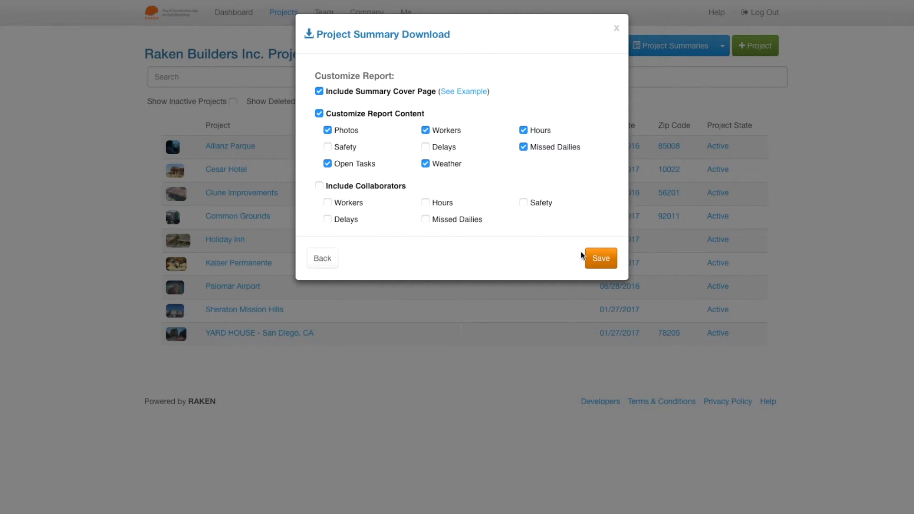
{"action": "left_click", "coordinate": [601, 258]}
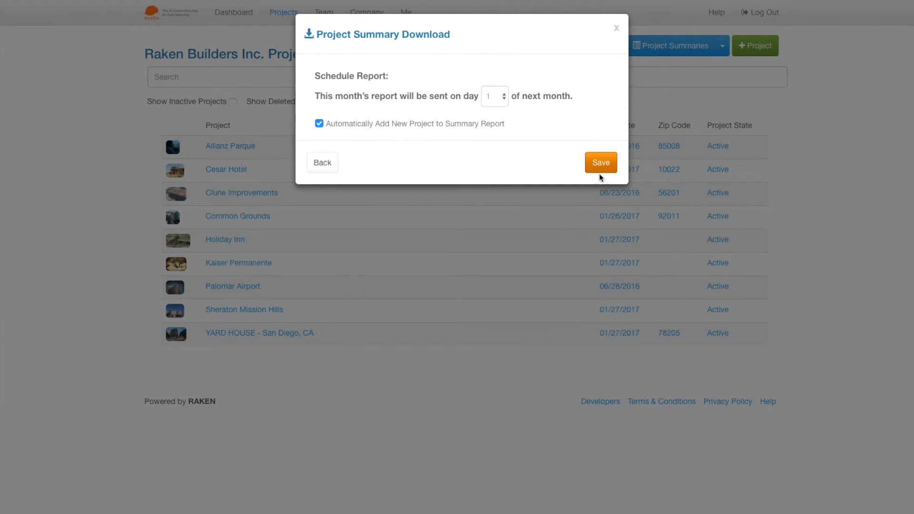
Step: Keep delivery on day 1 of next month and save the Owner's Report with immediate sending checked
{"action": "left_click", "coordinate": [599, 161]}
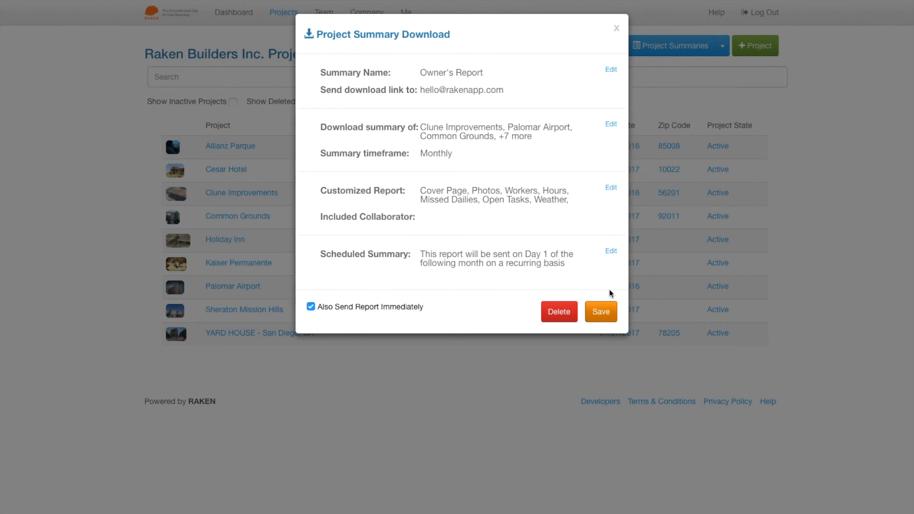
{"action": "left_click", "coordinate": [599, 311]}
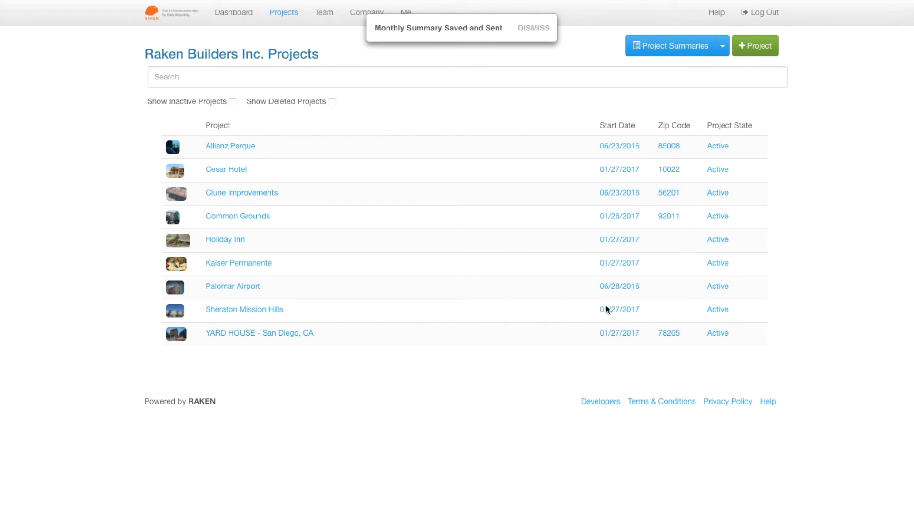